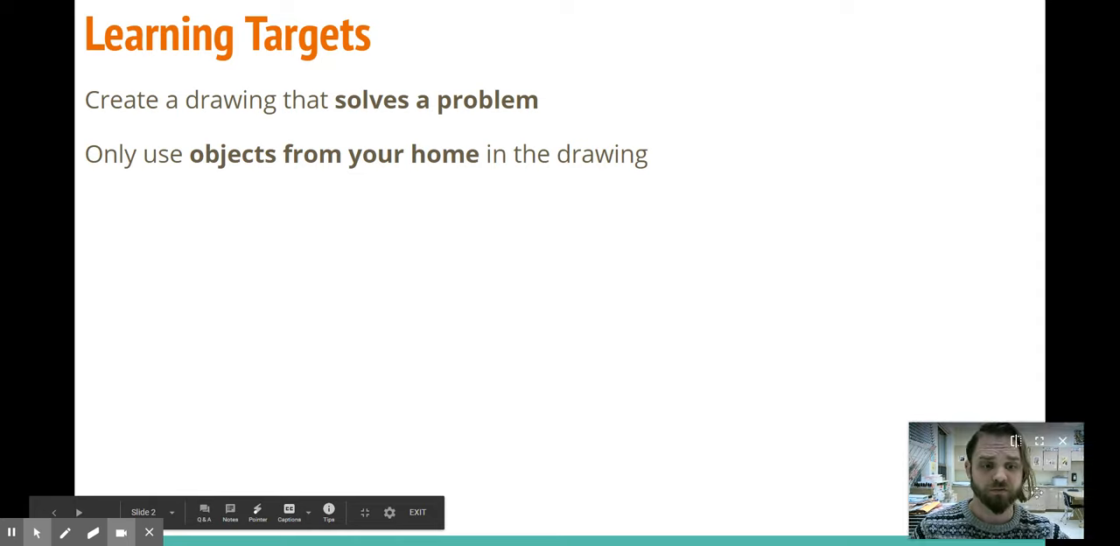
# Step: Move the webcam bubble to the slide centre below the targets and enlarge it
pyautogui.moveTo(994, 479); pyautogui.dragTo(504, 261)
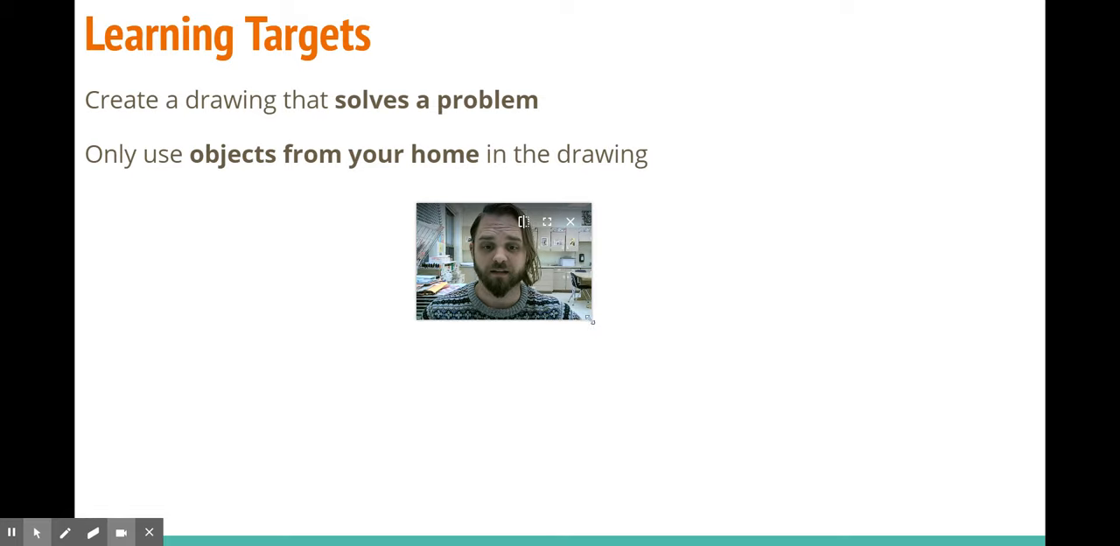
pyautogui.moveTo(592, 322); pyautogui.dragTo(786, 457)
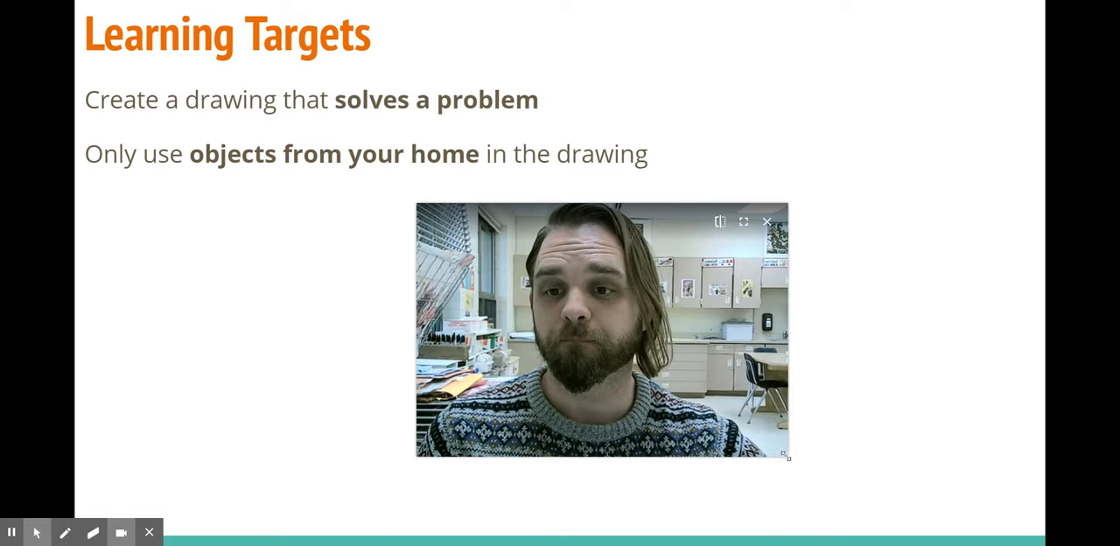